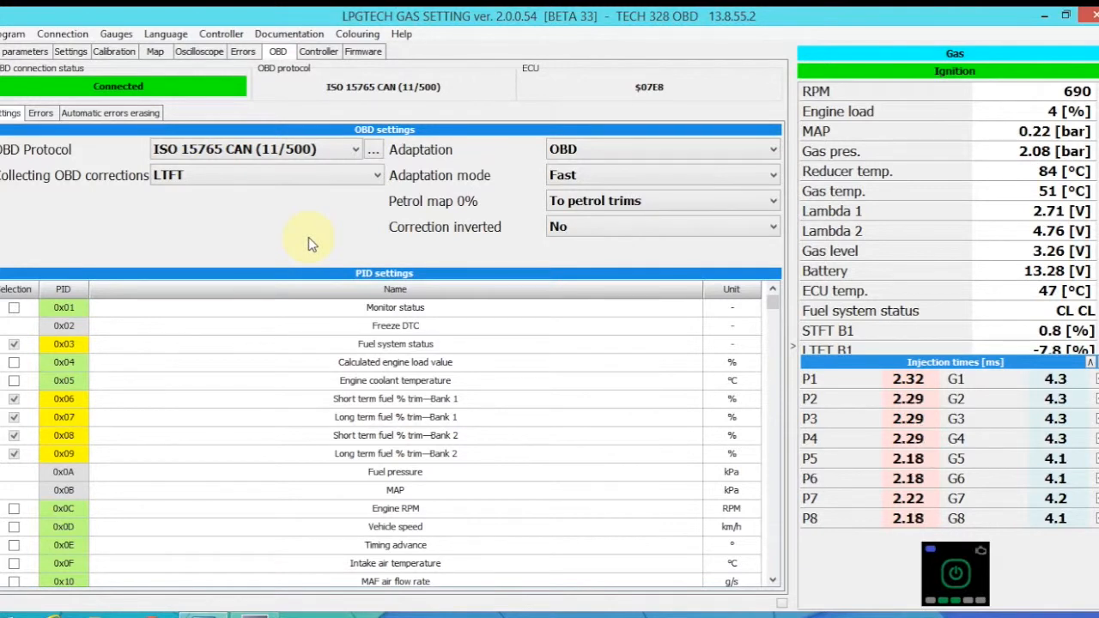
{"action": "mouse_move", "coordinate": [150, 242]}
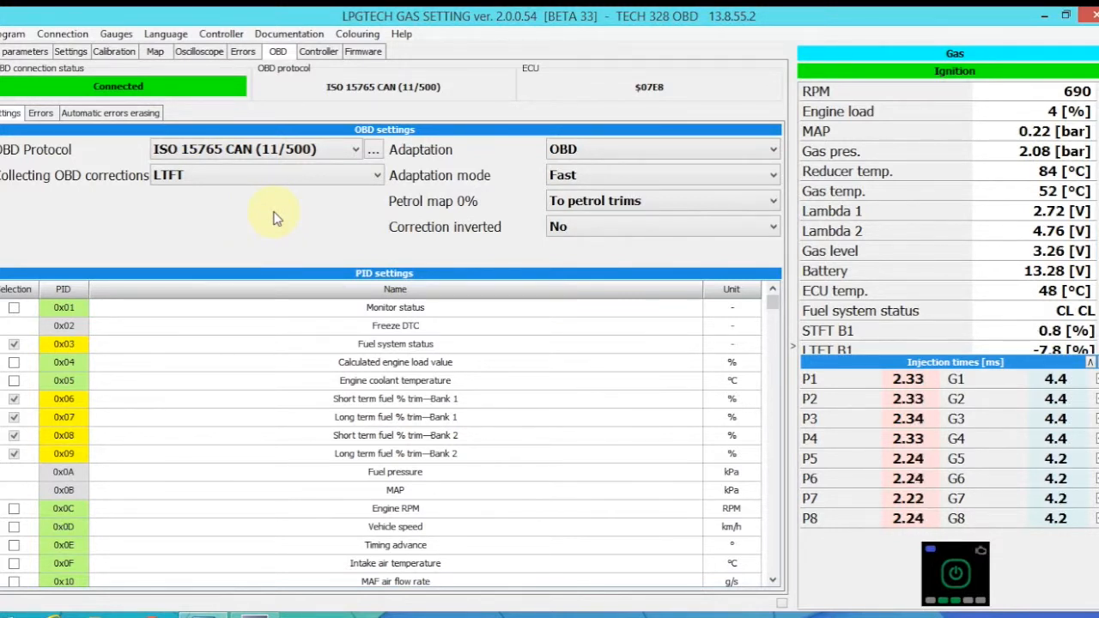
{"action": "mouse_move", "coordinate": [119, 192]}
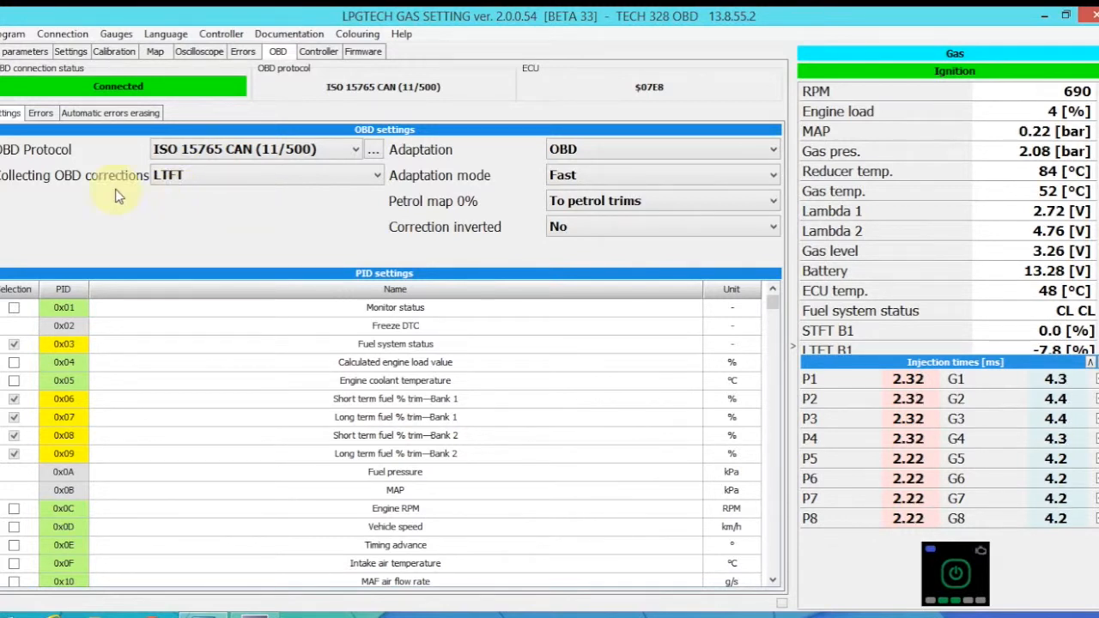
{"action": "mouse_move", "coordinate": [213, 250]}
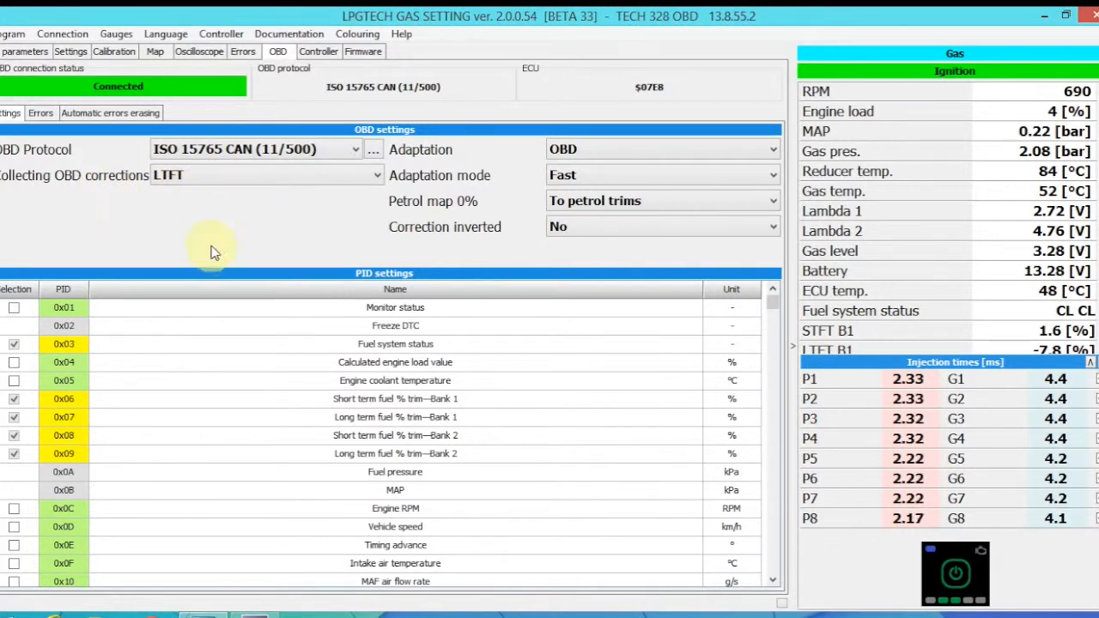
{"action": "mouse_move", "coordinate": [395, 273]}
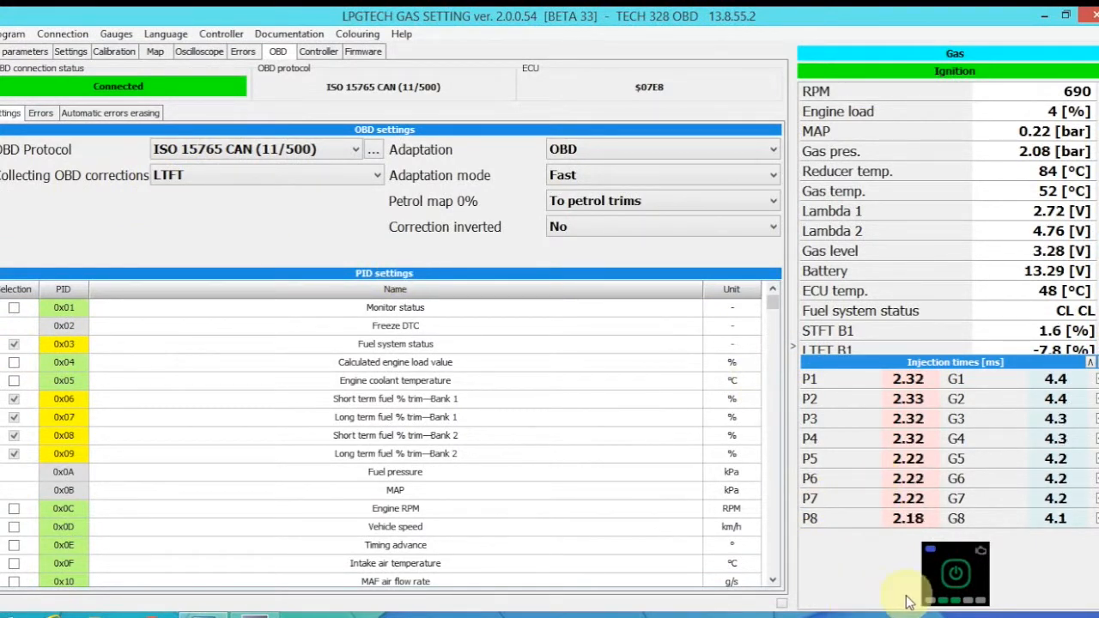
{"action": "mouse_move", "coordinate": [872, 601]}
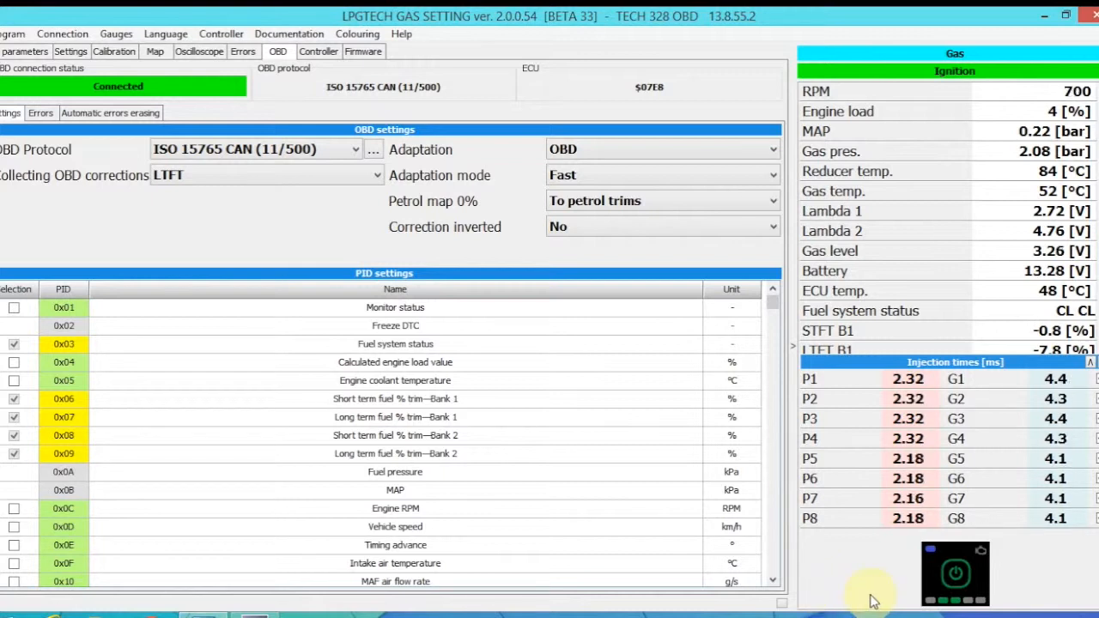
{"action": "mouse_move", "coordinate": [140, 215]}
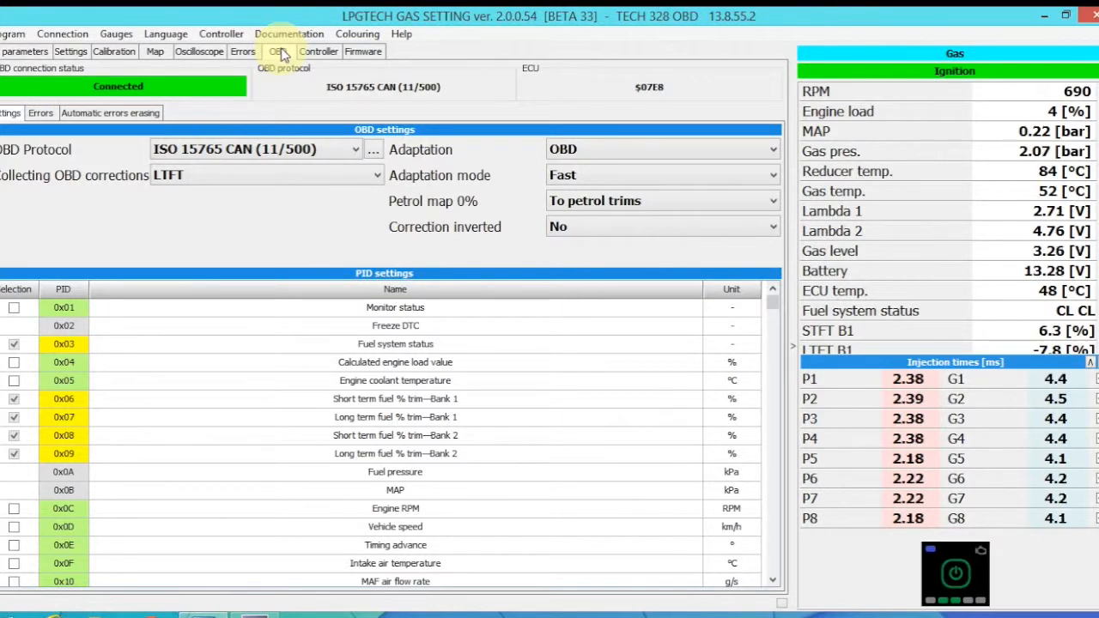
Step: Review the OBD protocol list and keep ISO 15765 CAN (11/500) selected
{"action": "left_click", "coordinate": [71, 51]}
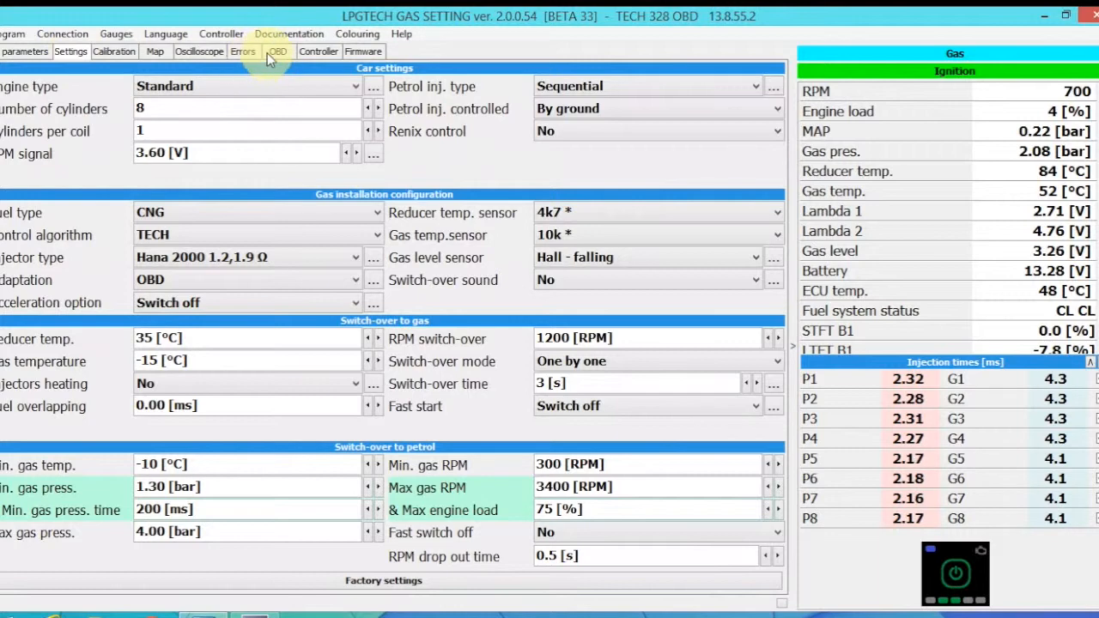
{"action": "left_click", "coordinate": [276, 52]}
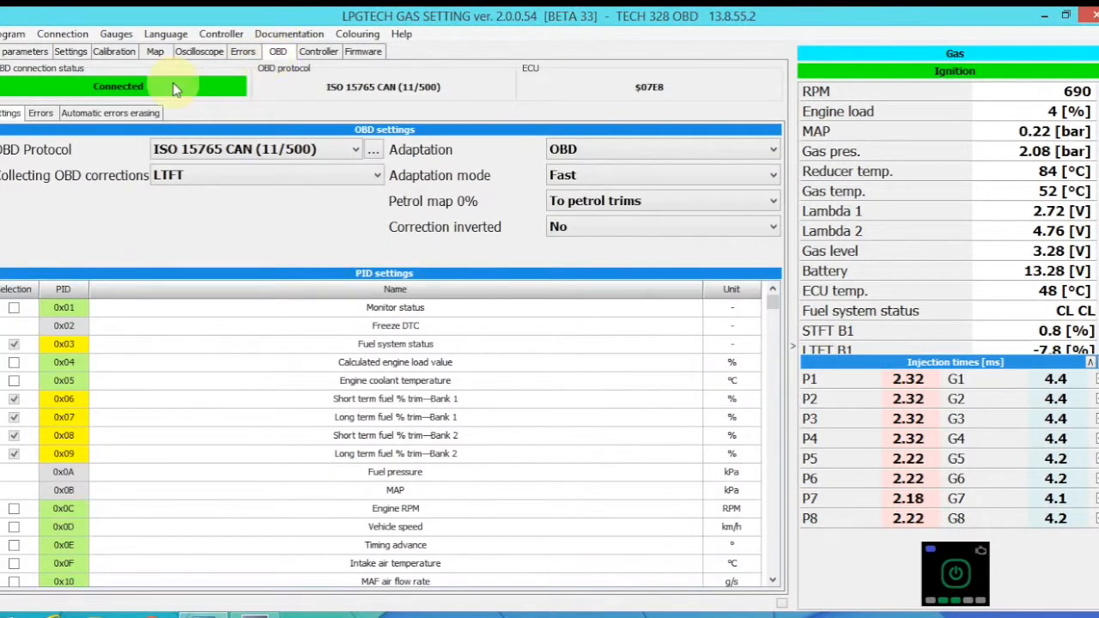
{"action": "mouse_move", "coordinate": [118, 86]}
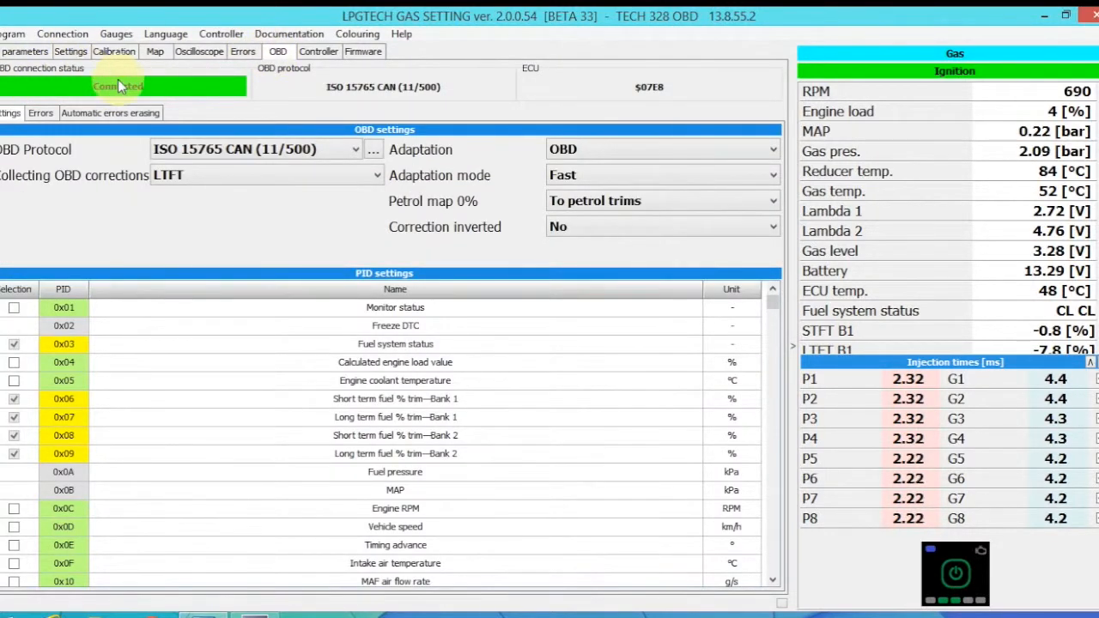
{"action": "mouse_move", "coordinate": [134, 90]}
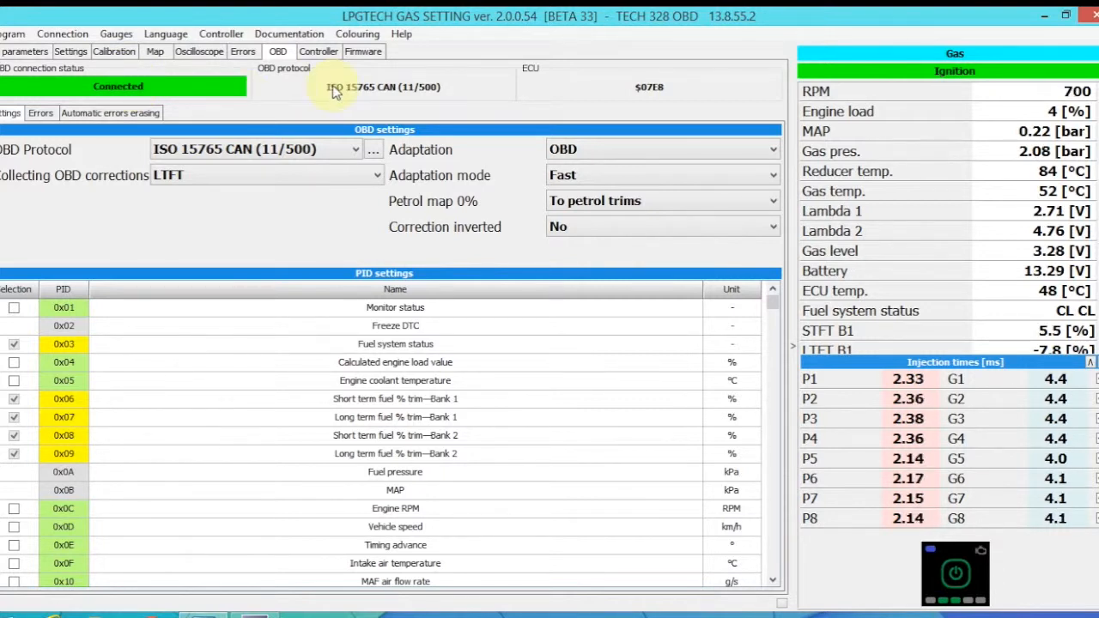
{"action": "mouse_move", "coordinate": [378, 96]}
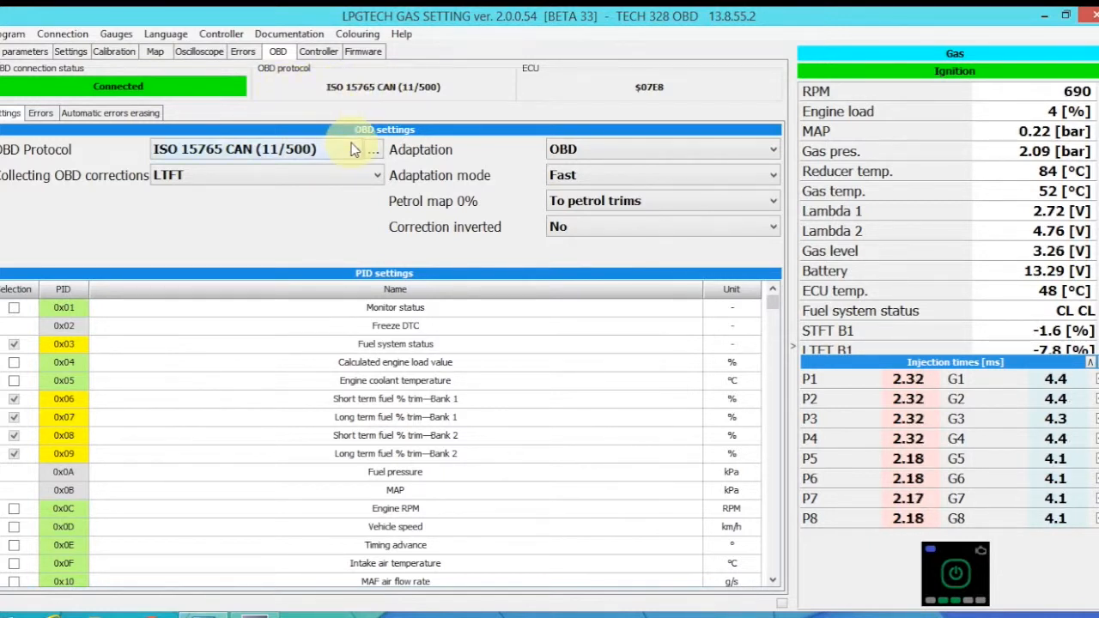
{"action": "left_click", "coordinate": [354, 147]}
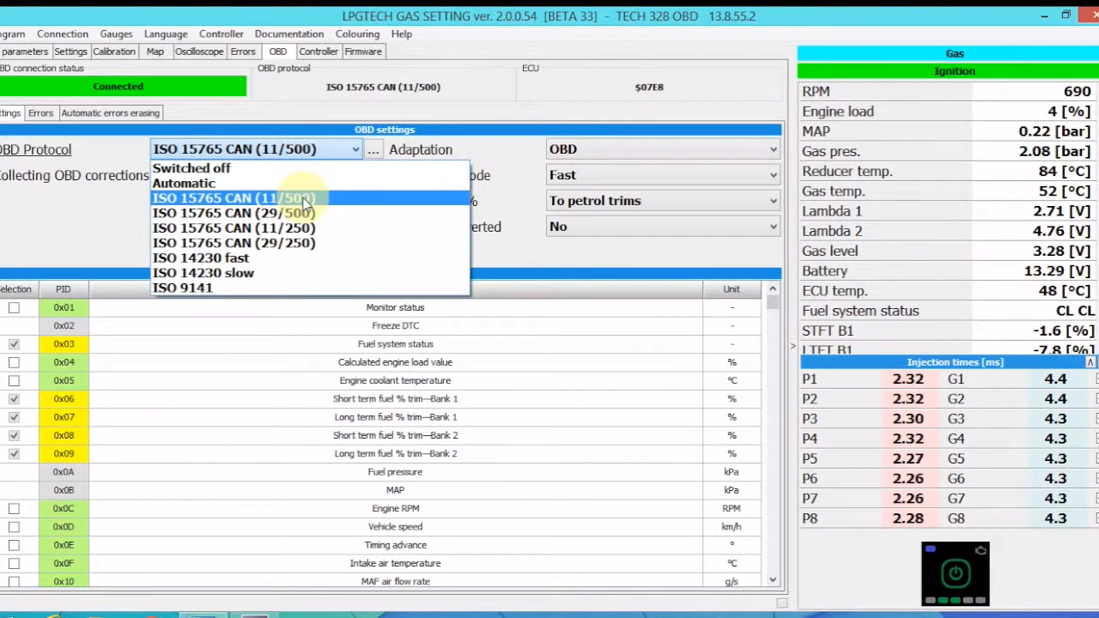
{"action": "left_click", "coordinate": [233, 197]}
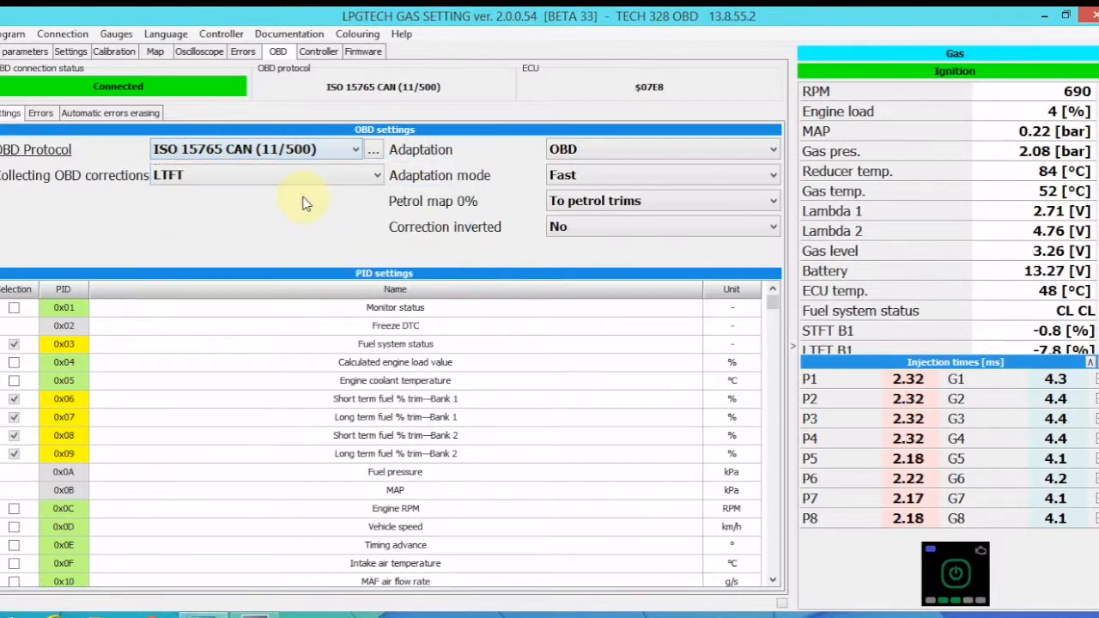
{"action": "mouse_move", "coordinate": [128, 210]}
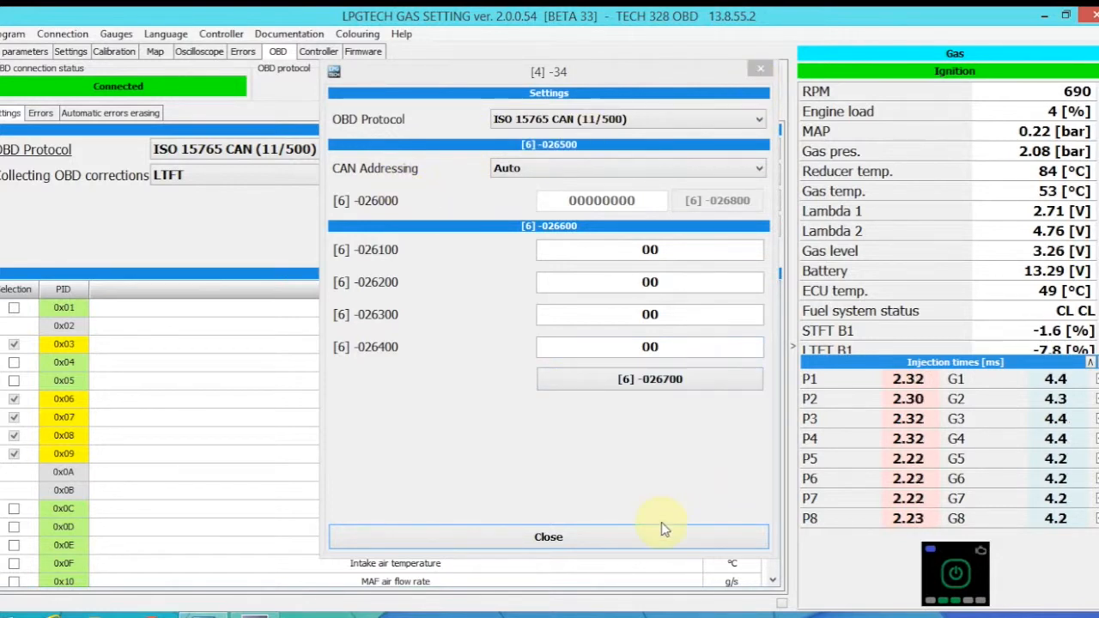
Step: Close the detailed protocol settings window, returning to the OBD page
{"action": "left_click", "coordinate": [548, 536]}
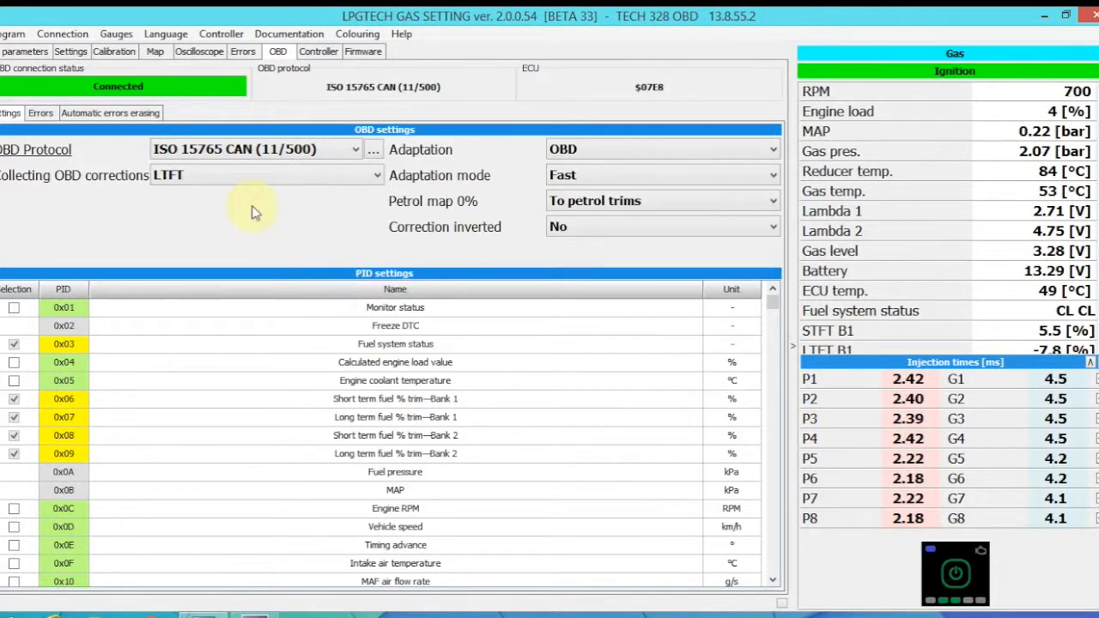
{"action": "mouse_move", "coordinate": [103, 209]}
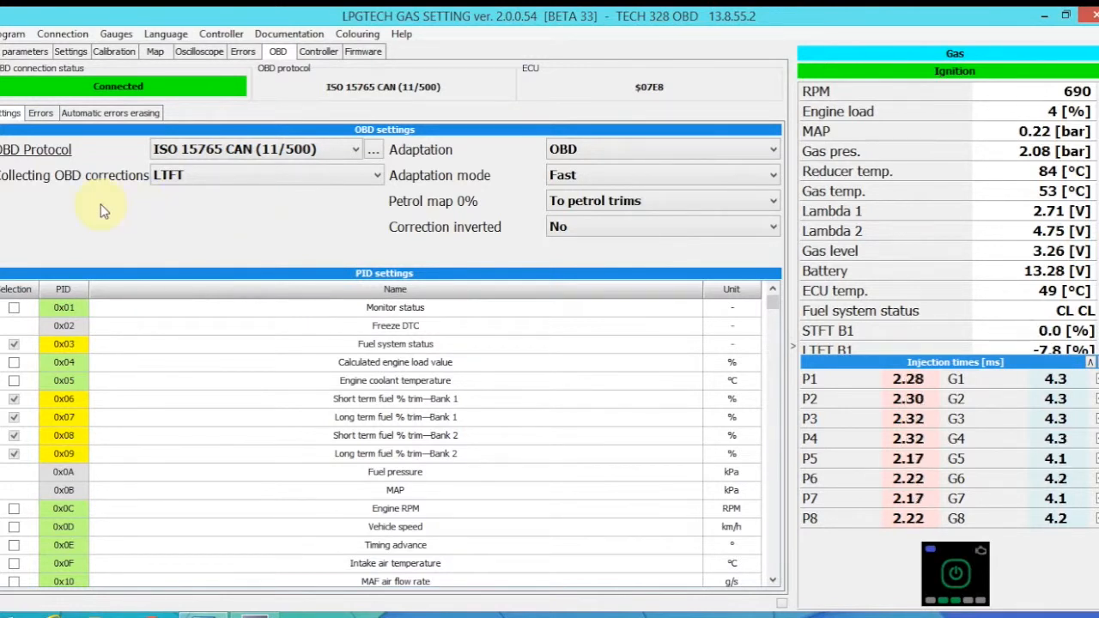
{"action": "mouse_move", "coordinate": [227, 239]}
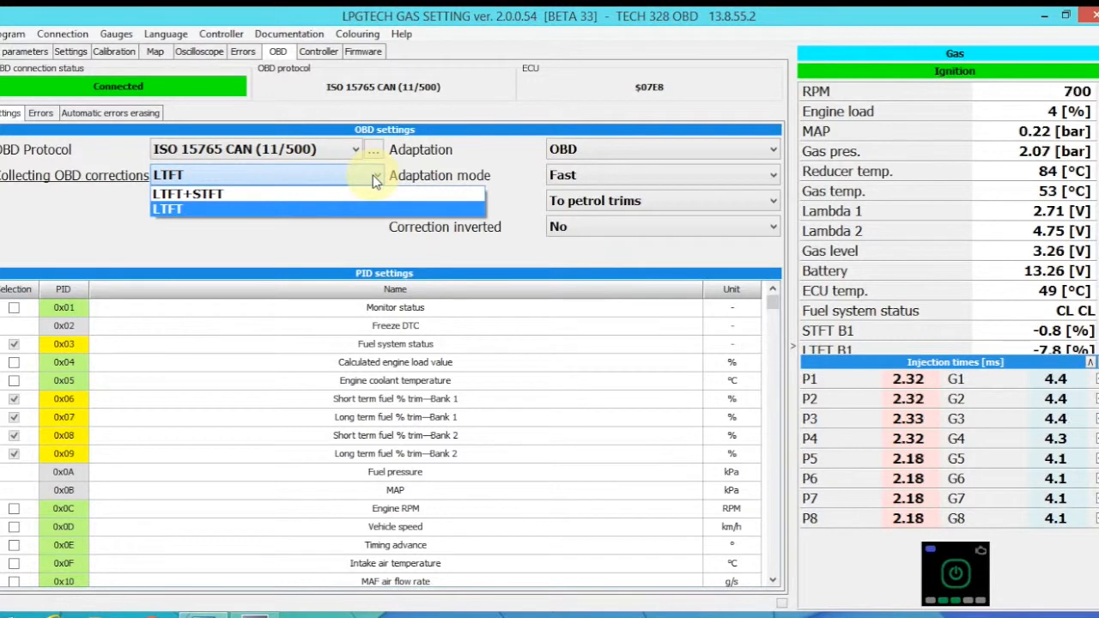
{"action": "left_click", "coordinate": [168, 209]}
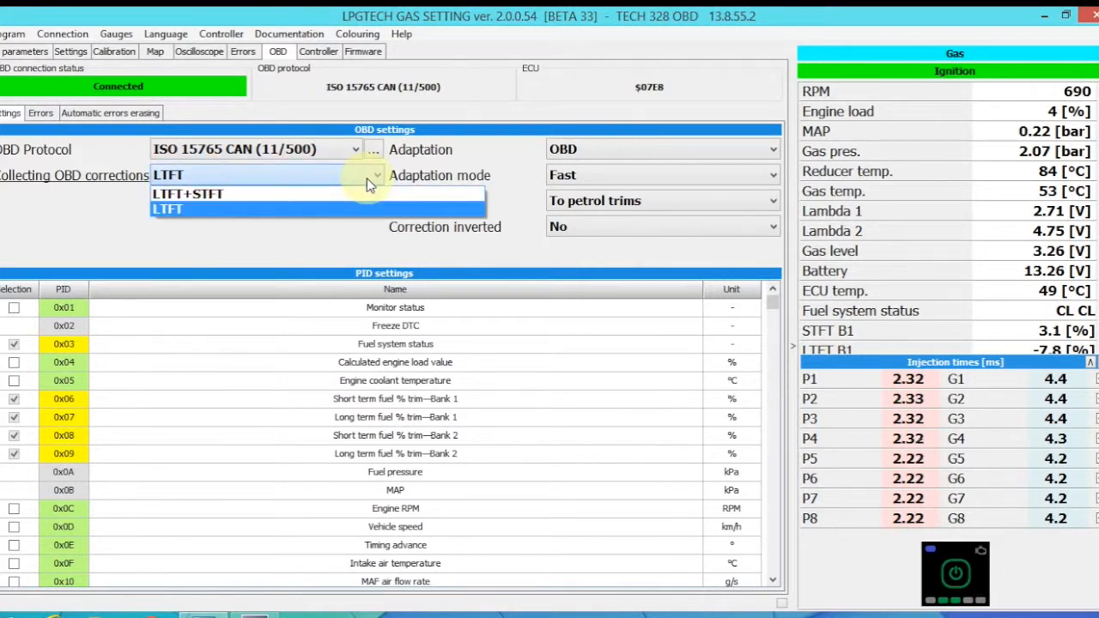
{"action": "left_click", "coordinate": [168, 210]}
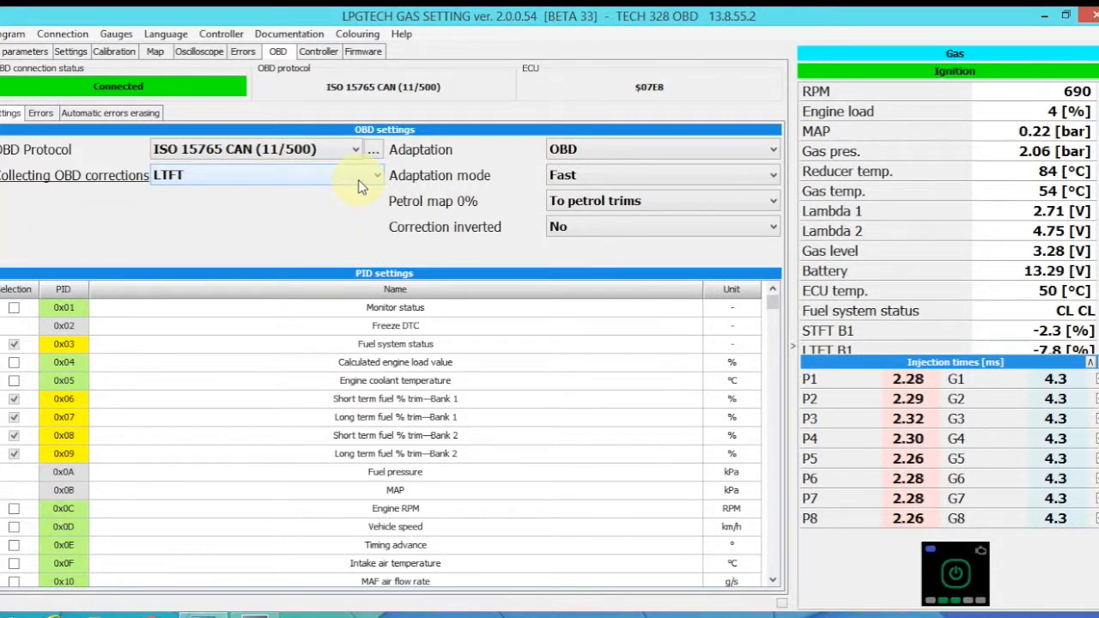
{"action": "mouse_move", "coordinate": [368, 181]}
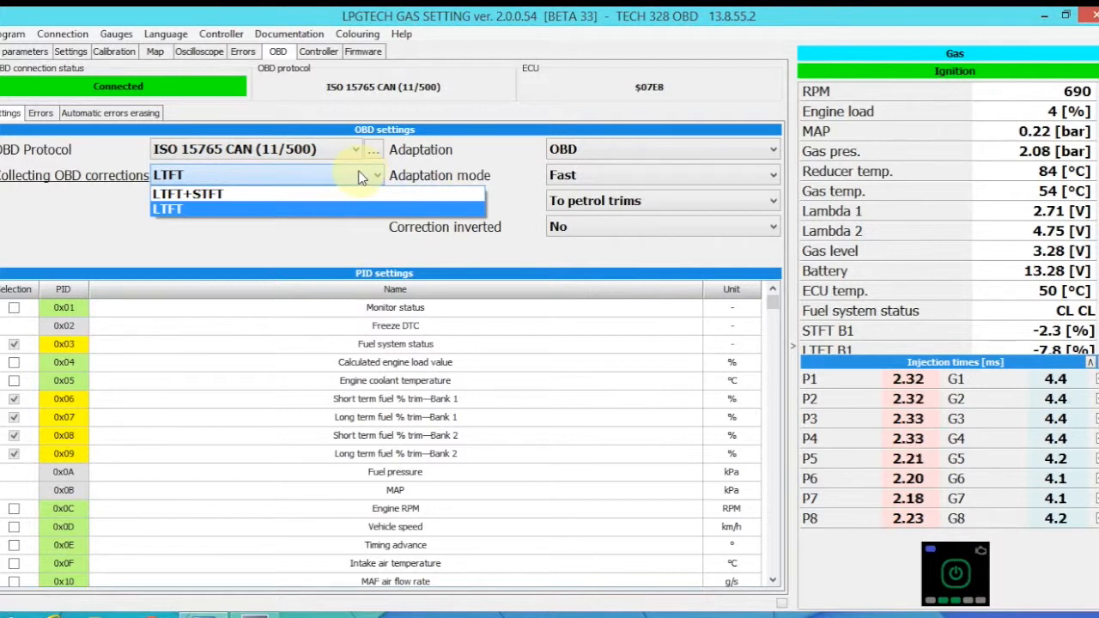
{"action": "left_click", "coordinate": [187, 193]}
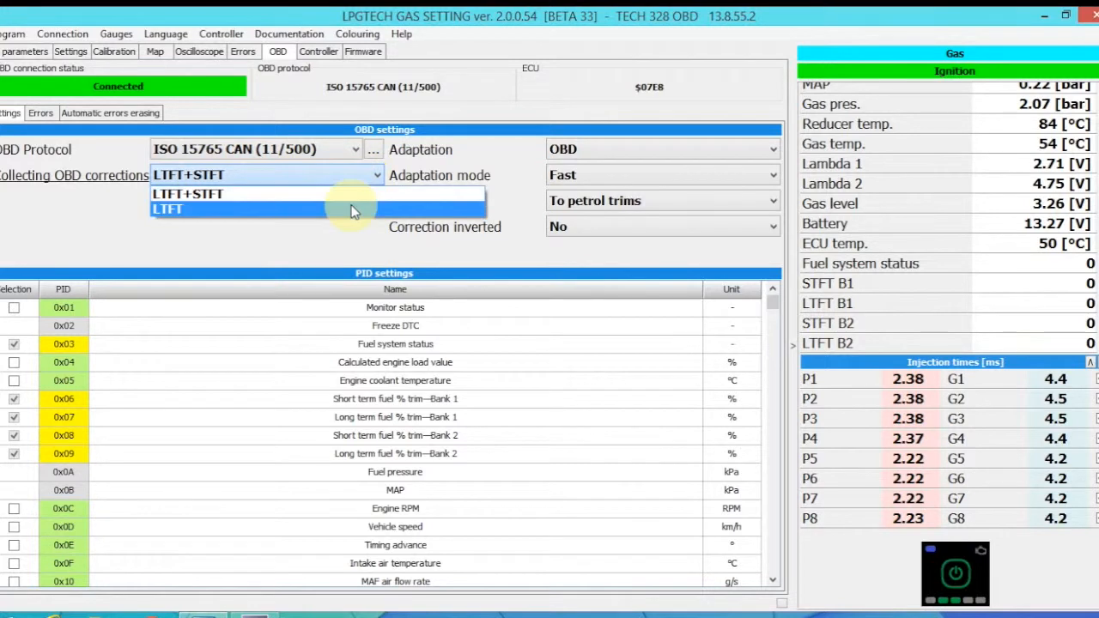
{"action": "left_click", "coordinate": [170, 210]}
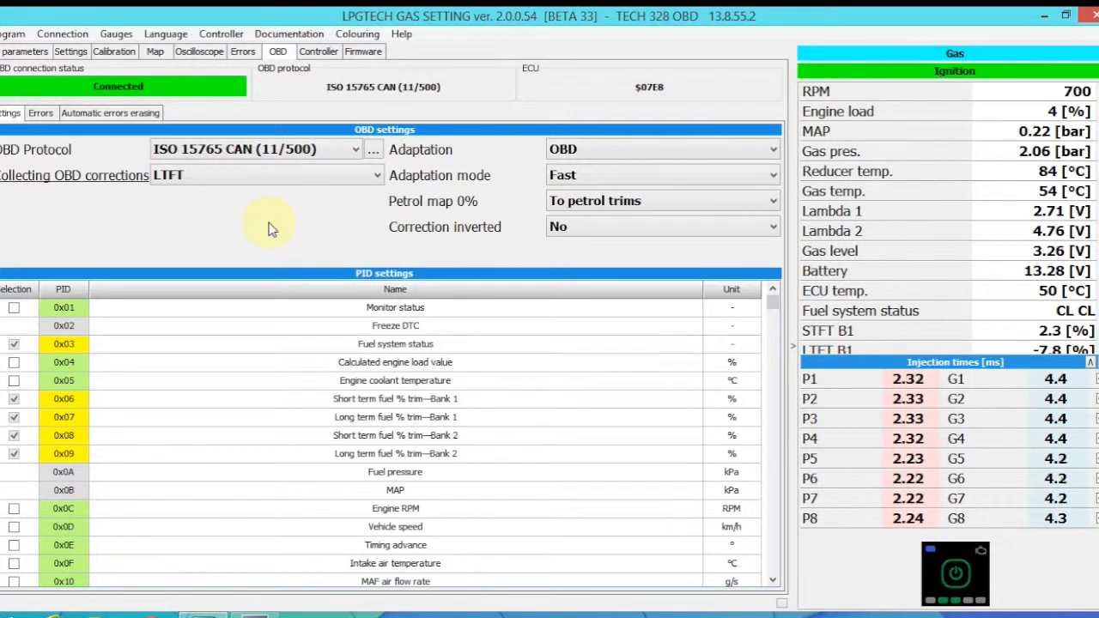
{"action": "mouse_move", "coordinate": [307, 193]}
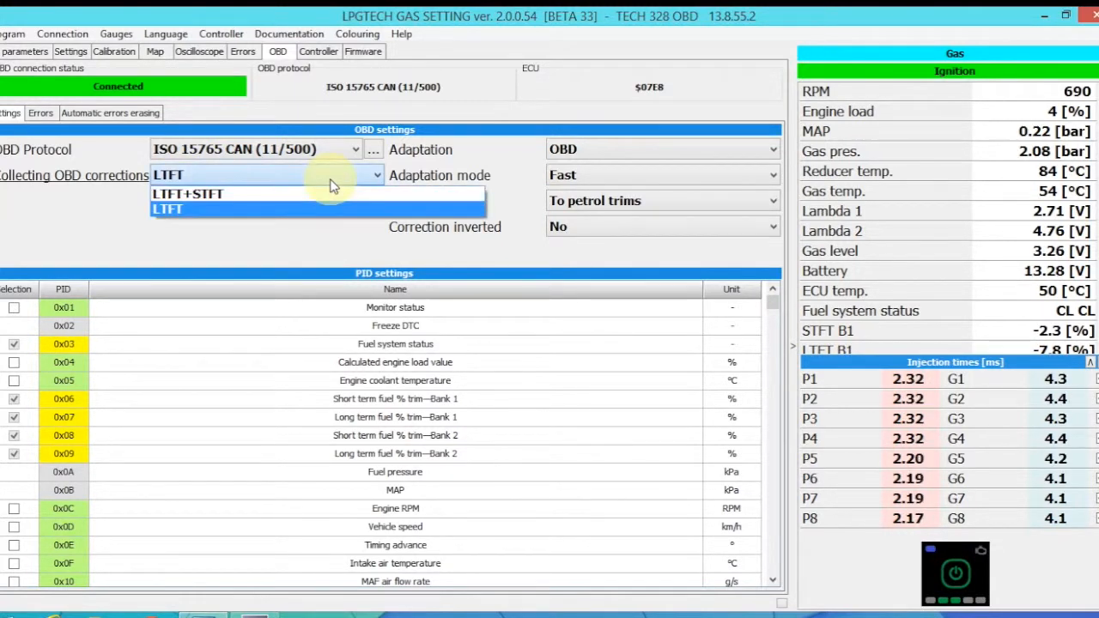
{"action": "mouse_move", "coordinate": [333, 196]}
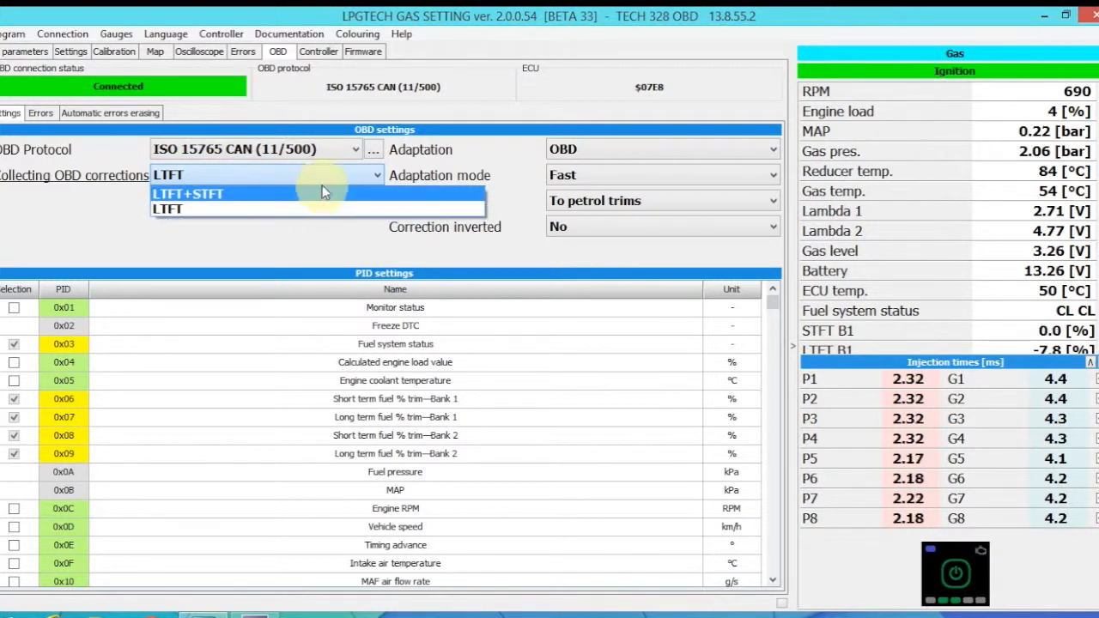
{"action": "left_click", "coordinate": [169, 209]}
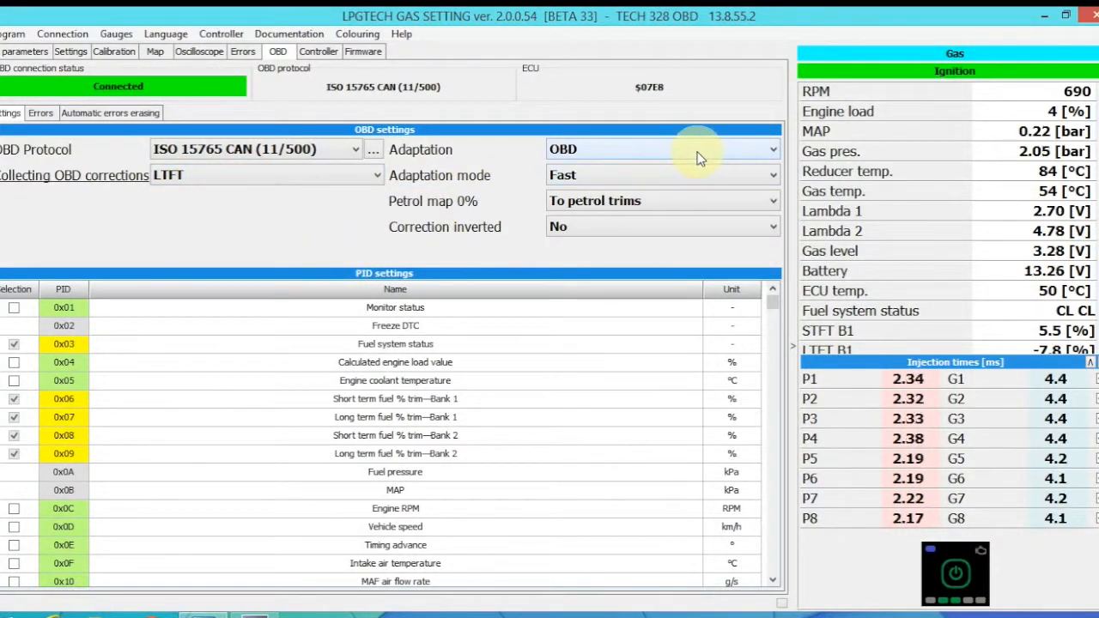
{"action": "left_click", "coordinate": [765, 147]}
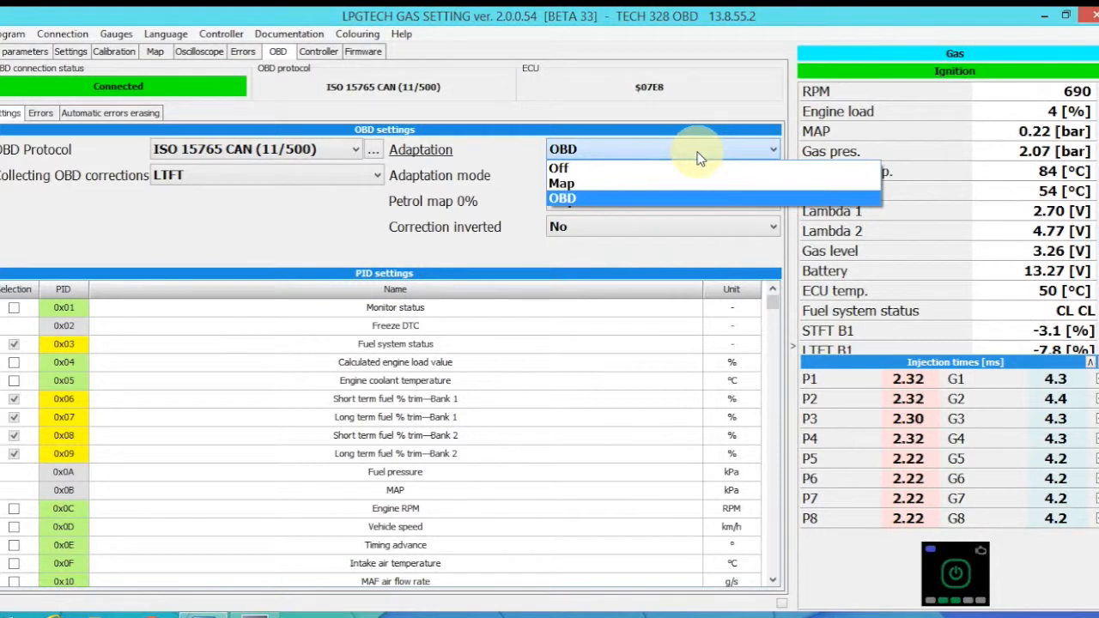
{"action": "mouse_move", "coordinate": [676, 199]}
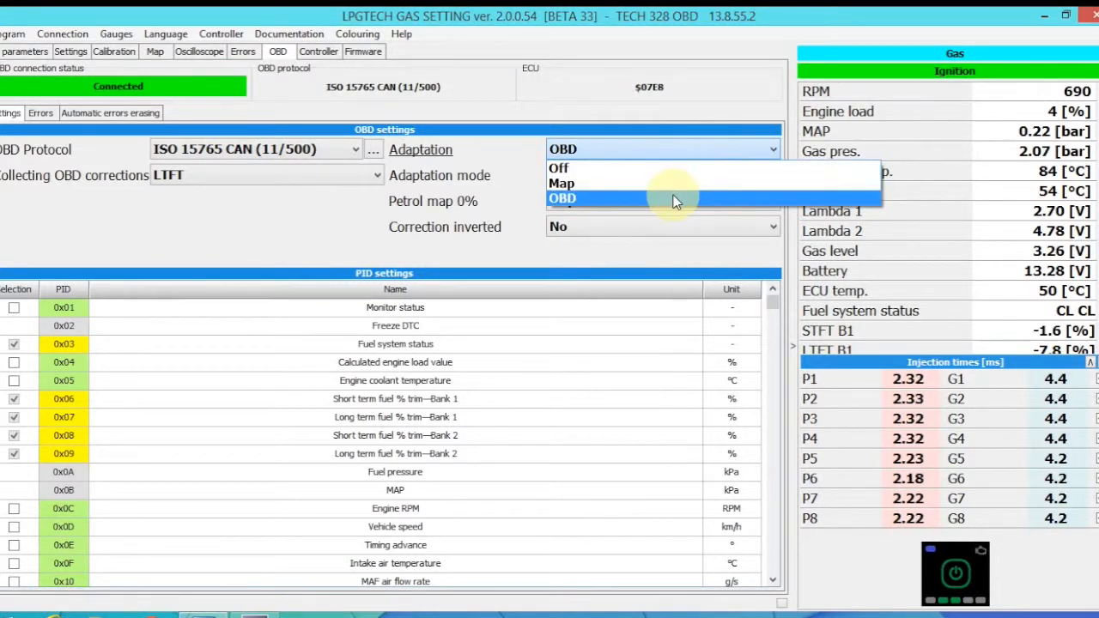
{"action": "left_click", "coordinate": [563, 200]}
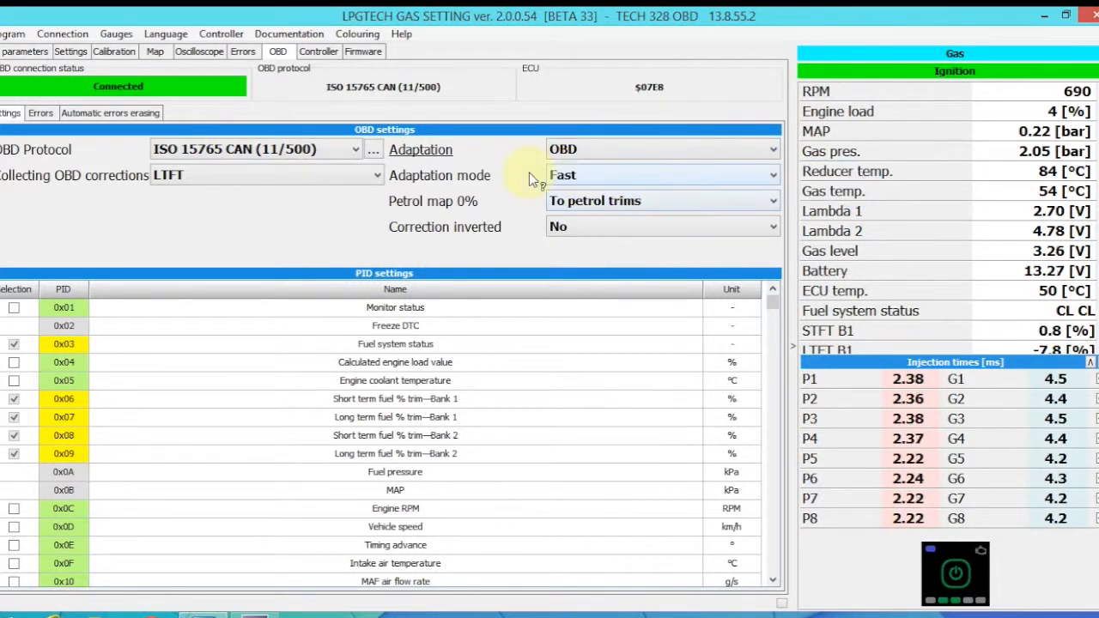
{"action": "mouse_move", "coordinate": [518, 180]}
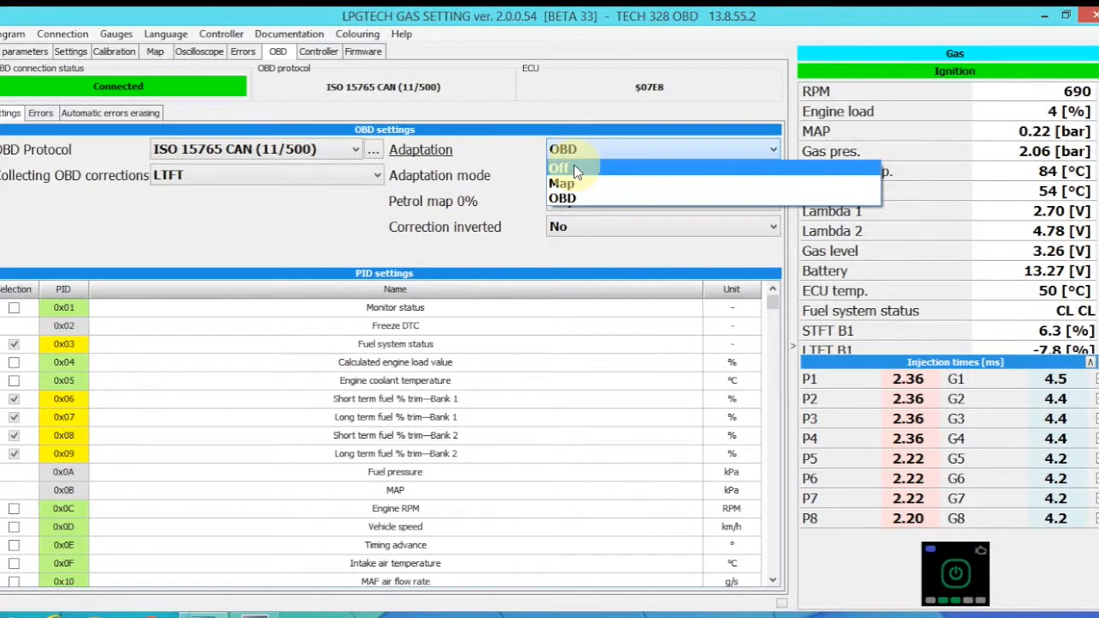
{"action": "mouse_move", "coordinate": [563, 199]}
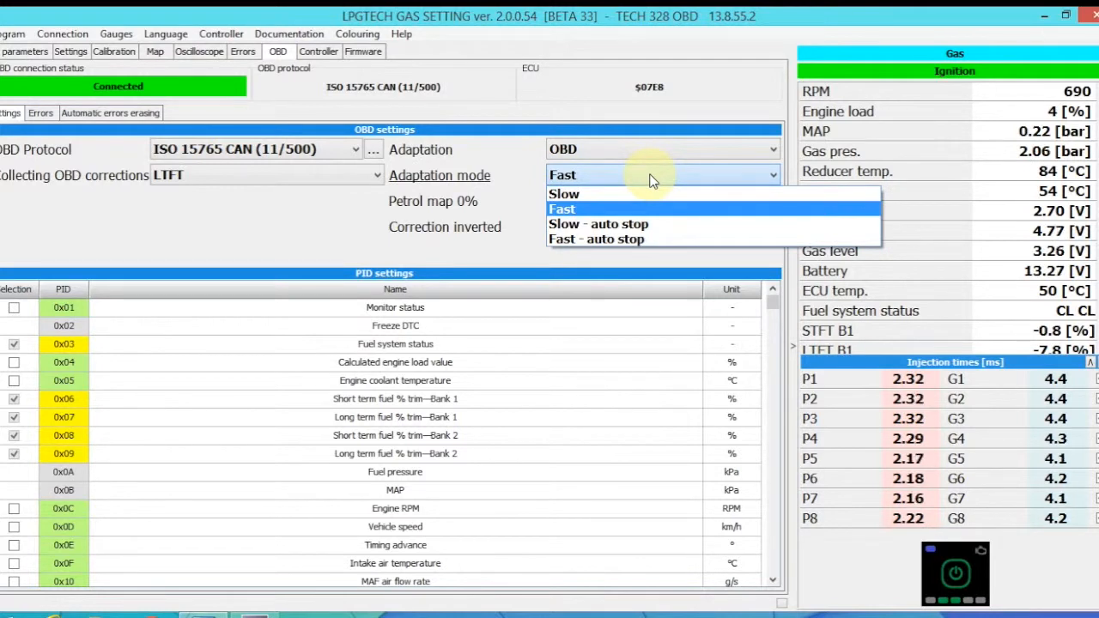
{"action": "left_click", "coordinate": [561, 210]}
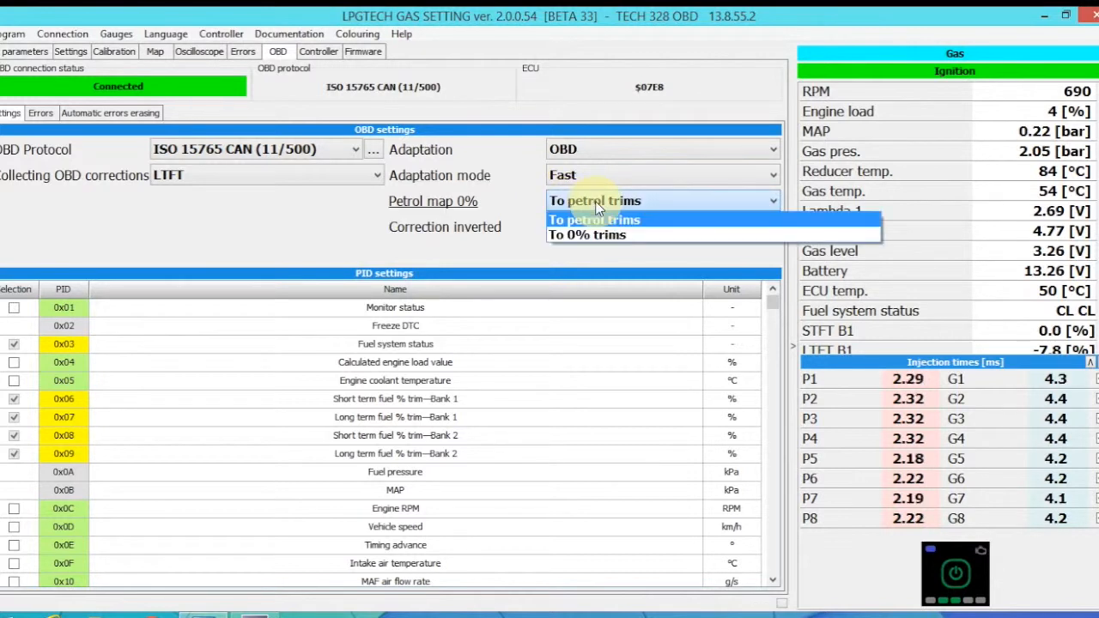
{"action": "left_click", "coordinate": [594, 220]}
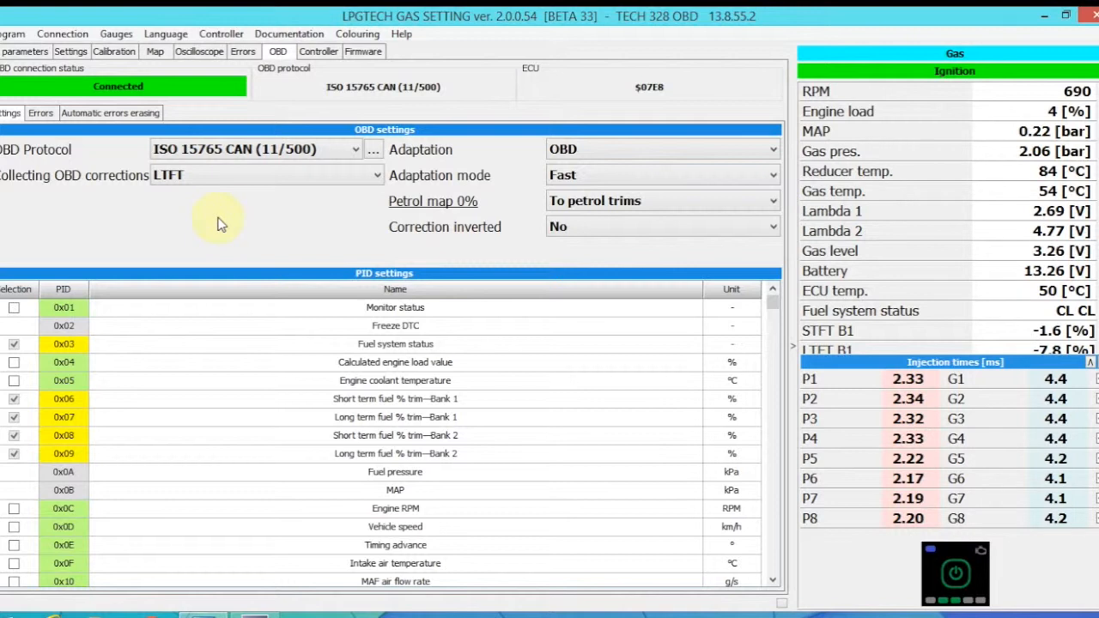
{"action": "mouse_move", "coordinate": [290, 216]}
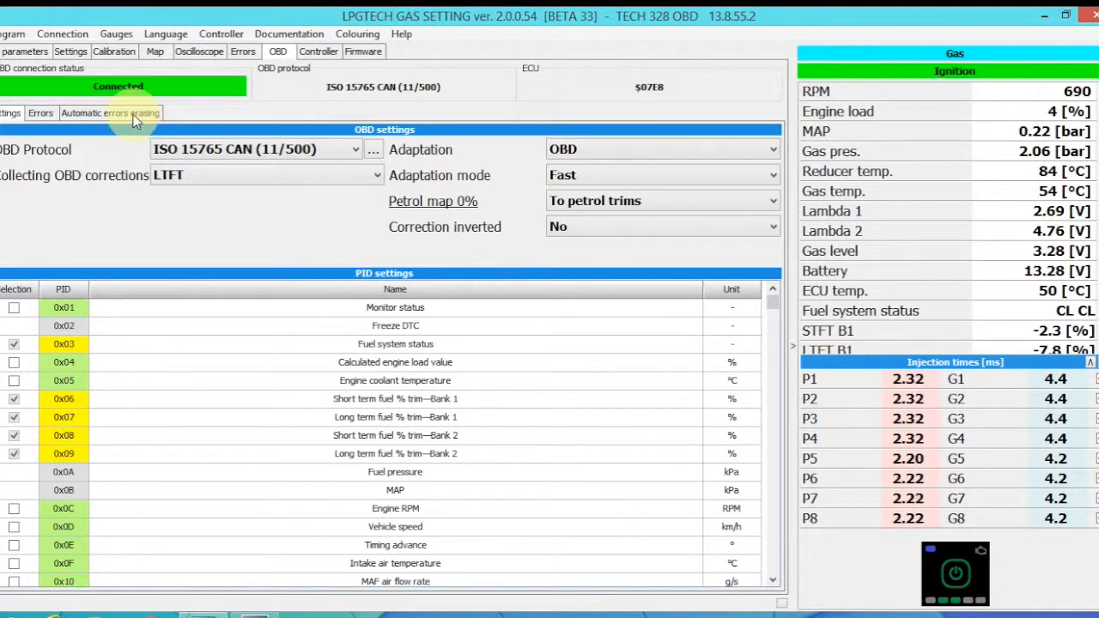
{"action": "left_click", "coordinate": [110, 113]}
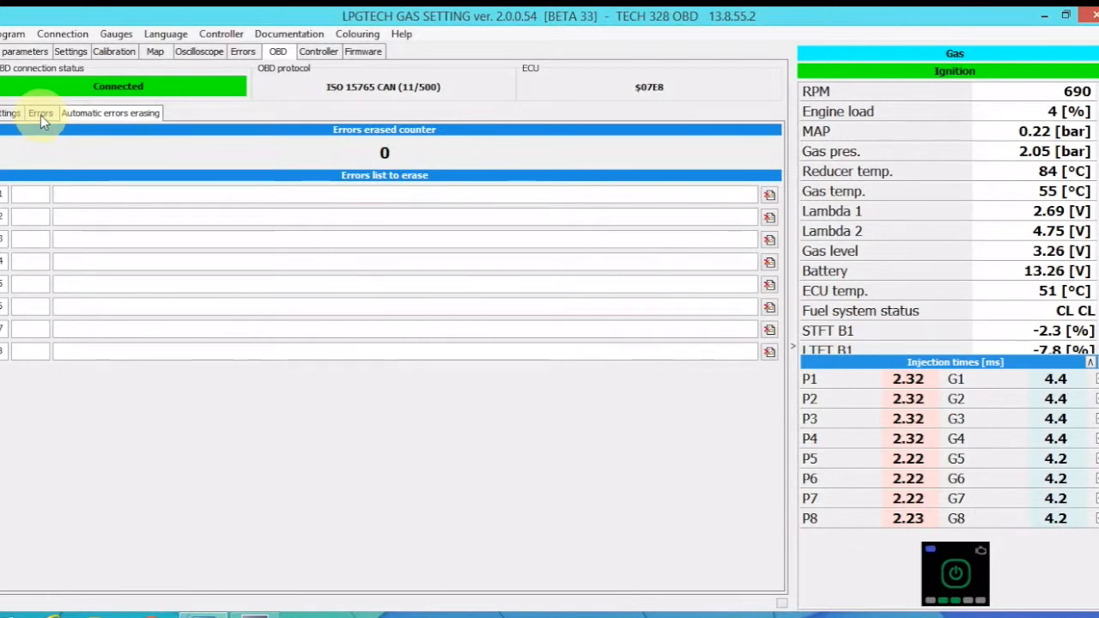
{"action": "left_click", "coordinate": [9, 114]}
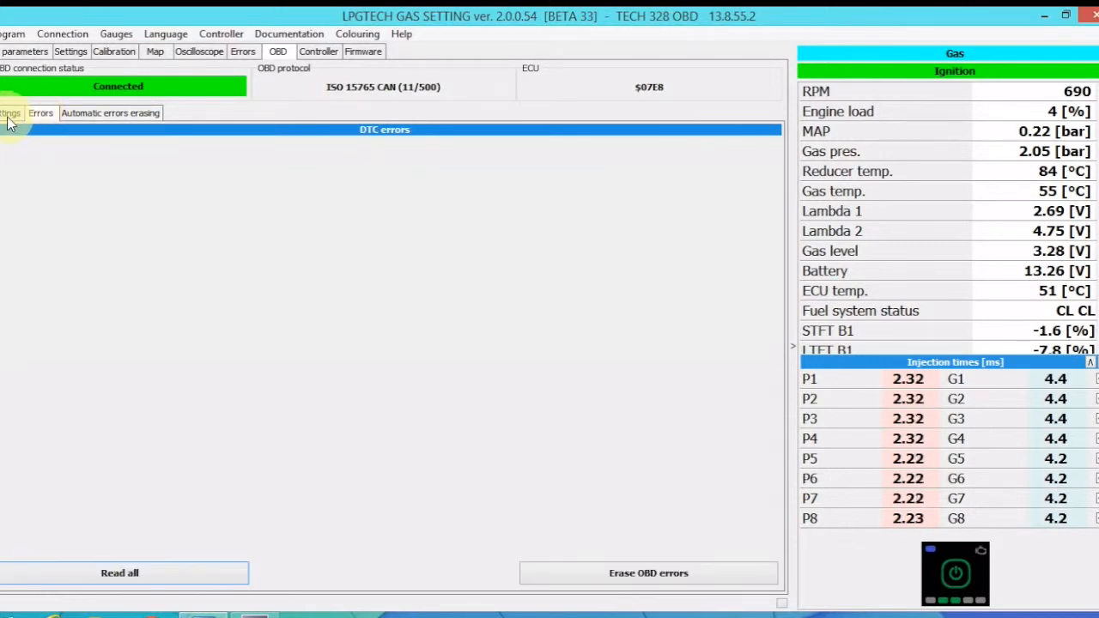
{"action": "left_click", "coordinate": [8, 114]}
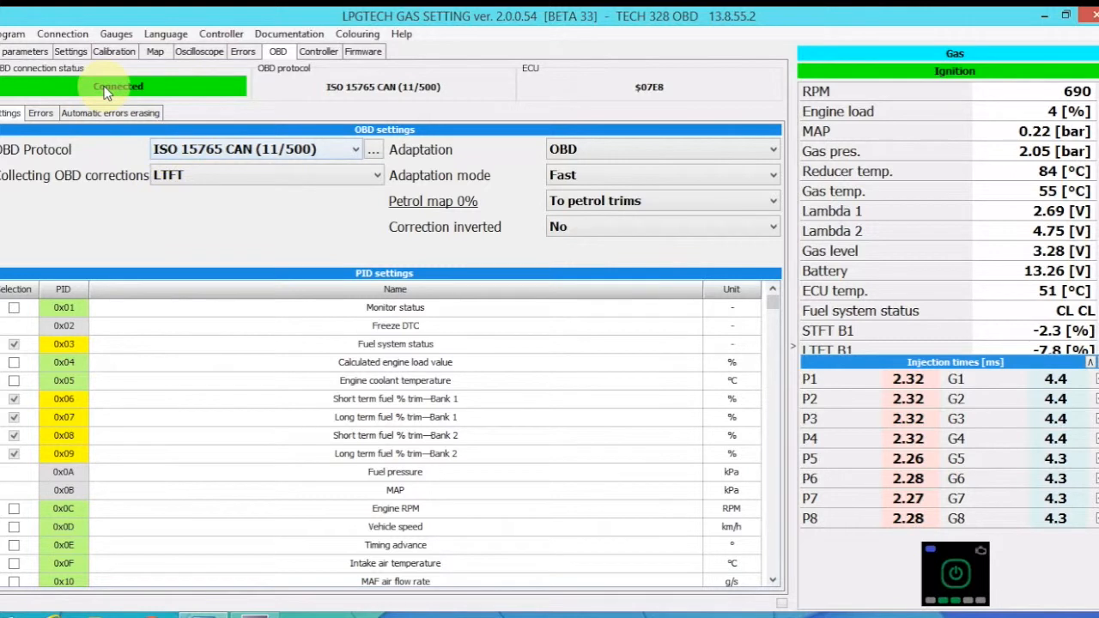